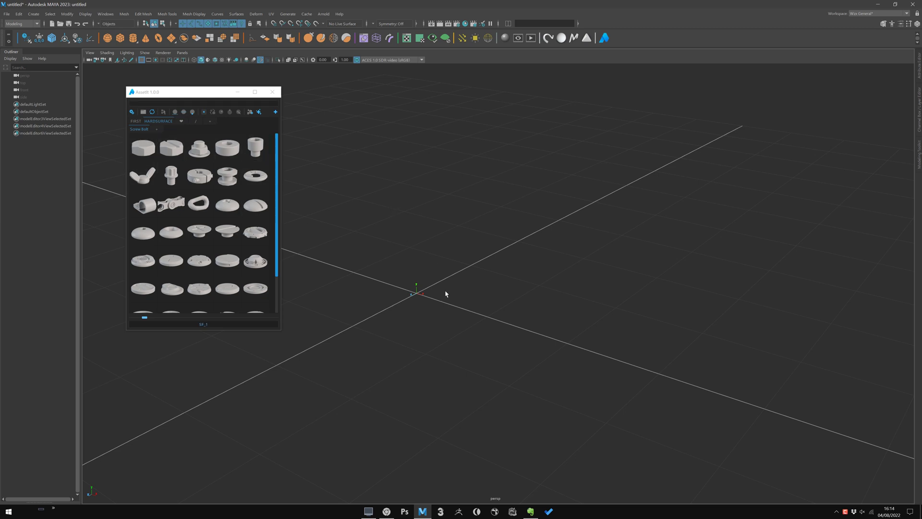
# Step: Show a bolt thumbnail's actions menu (Asset Info, Open File, Import File, Import as Reference)
pyautogui.click(199, 147)
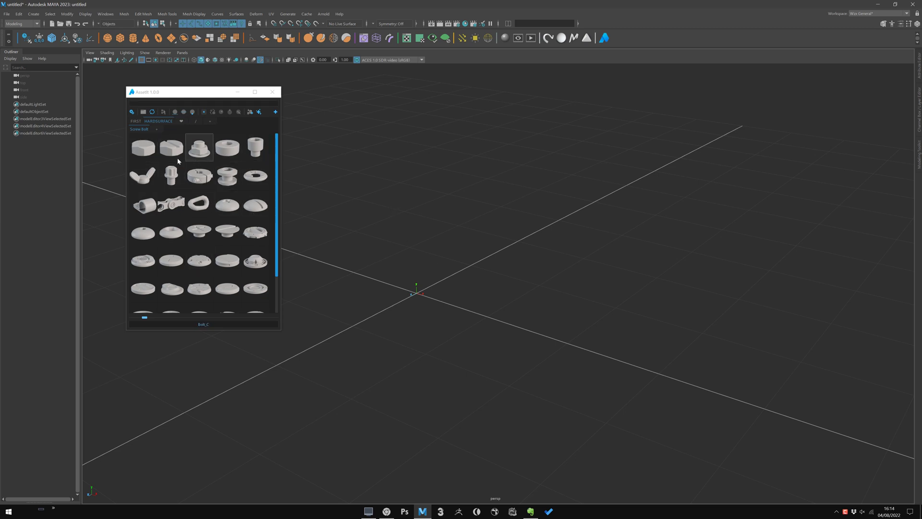
pyautogui.rightClick(200, 148)
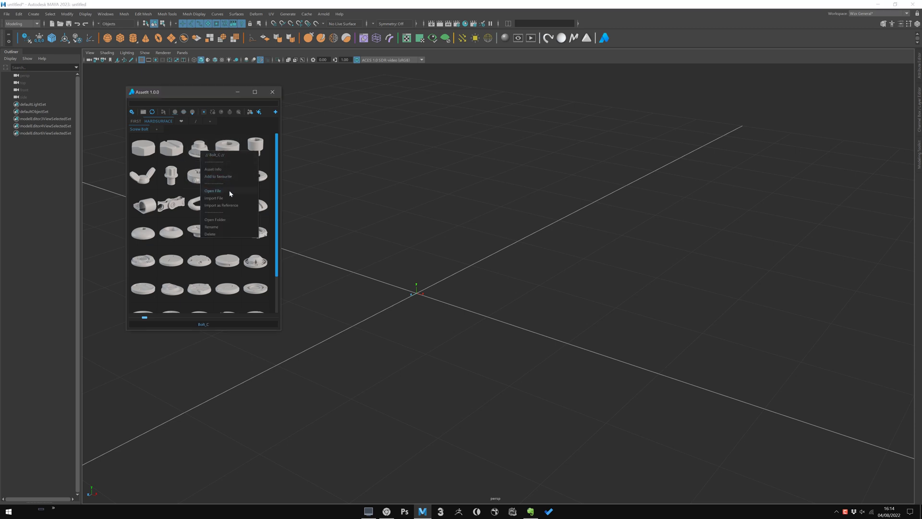
pyautogui.moveTo(218, 192)
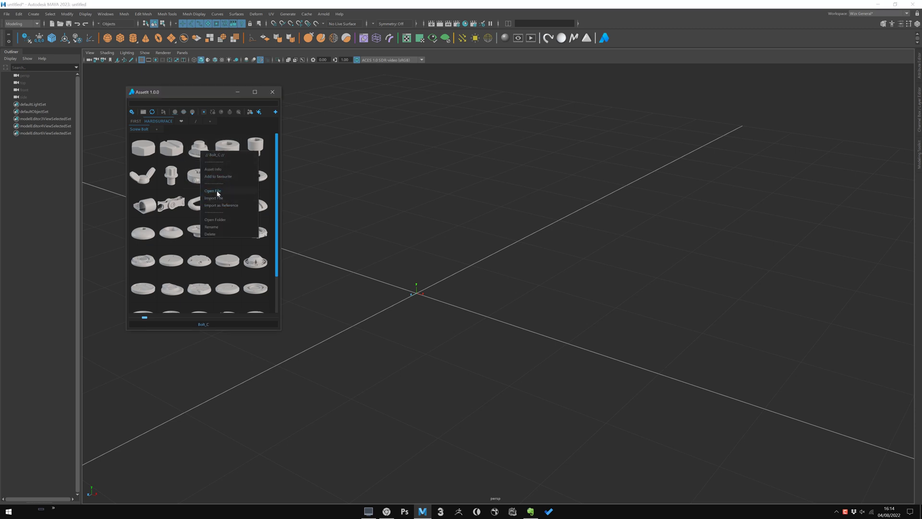
pyautogui.moveTo(229, 199)
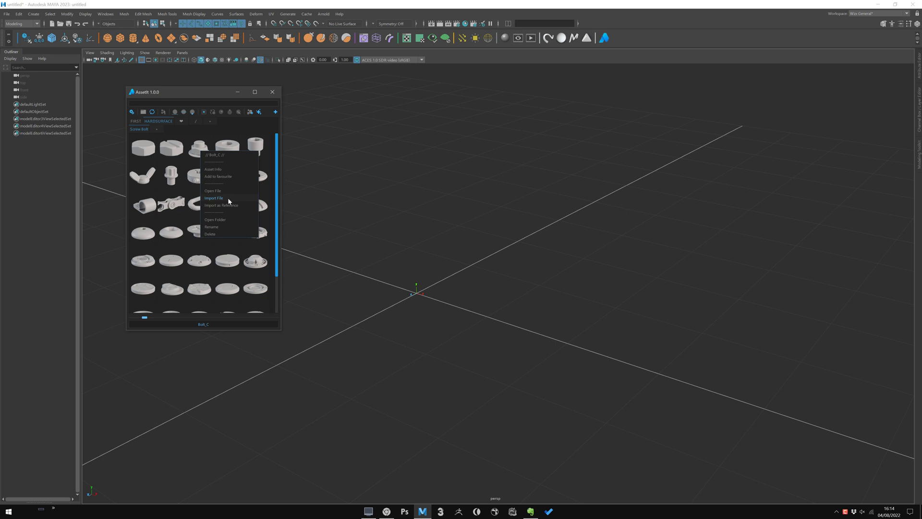
pyautogui.moveTo(222, 193)
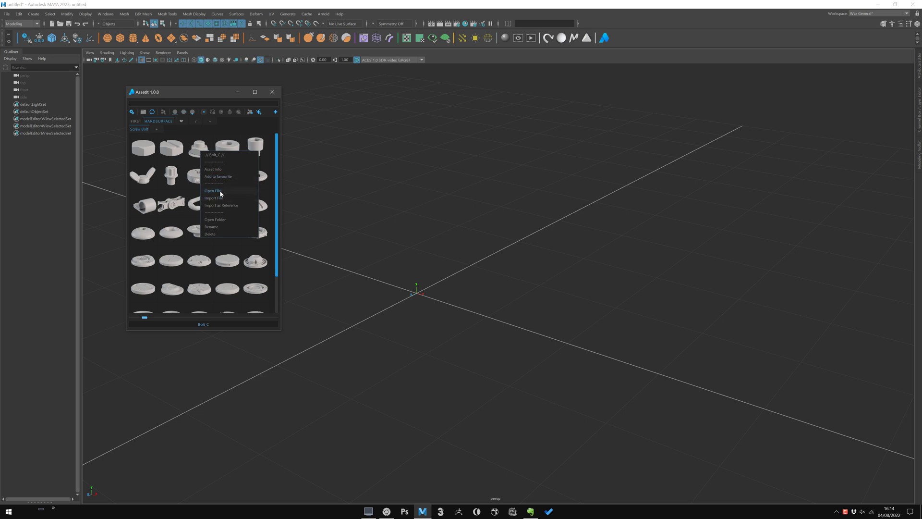
pyautogui.moveTo(222, 205)
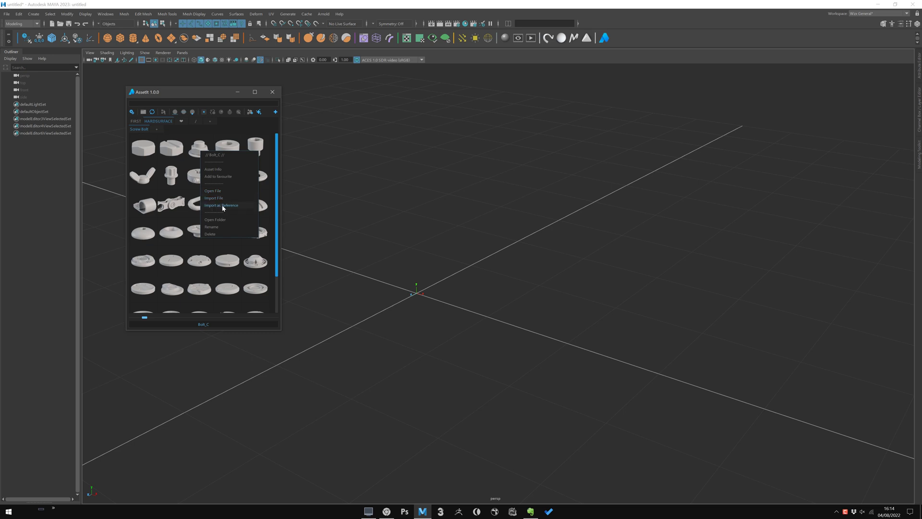
pyautogui.moveTo(340, 281)
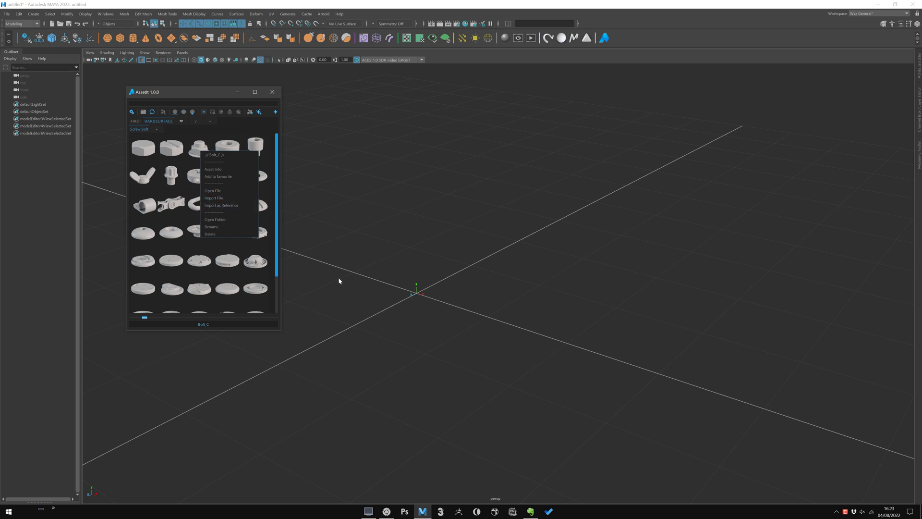
pyautogui.moveTo(146, 159)
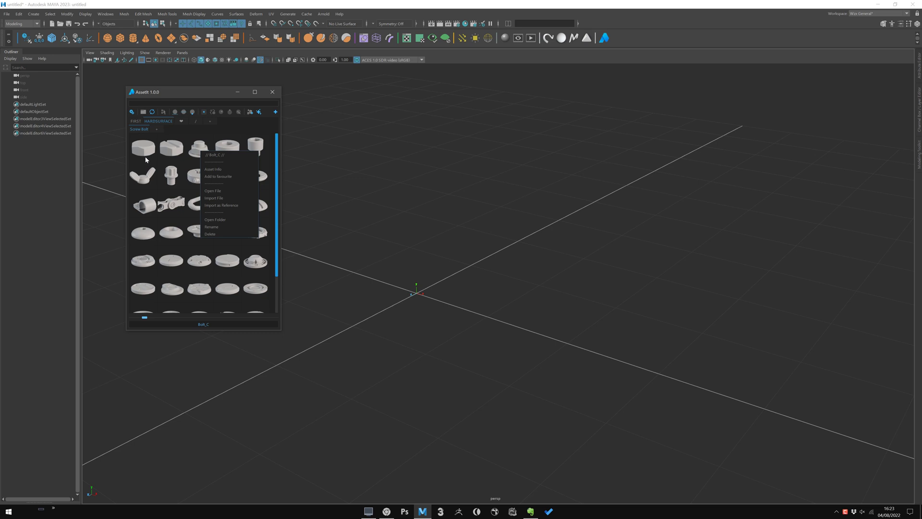
# Step: Set AssetIt import to Left Click, edit Asset Size Multiplier, and save the setting
pyautogui.click(171, 176)
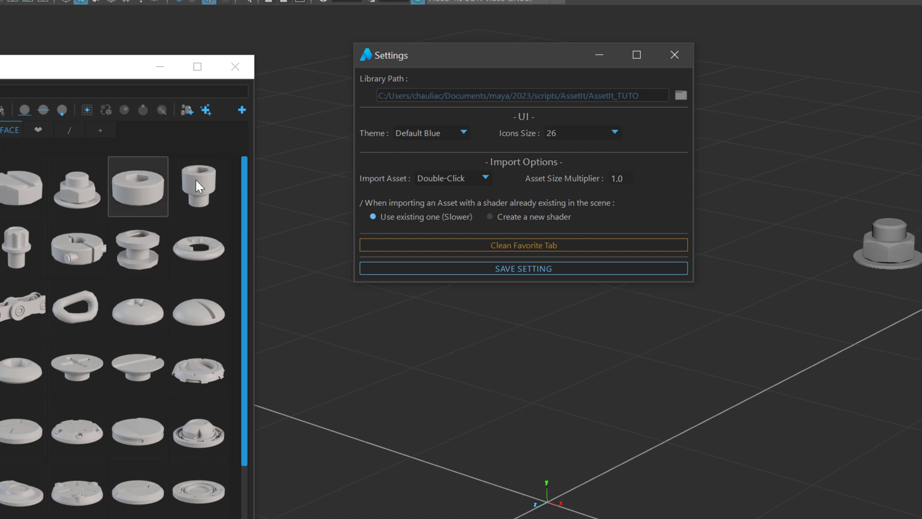
pyautogui.click(454, 177)
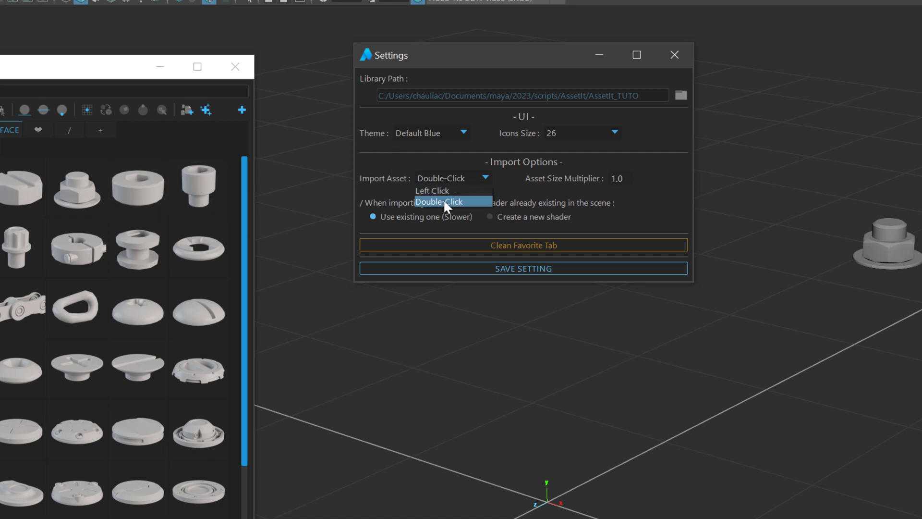
pyautogui.click(433, 191)
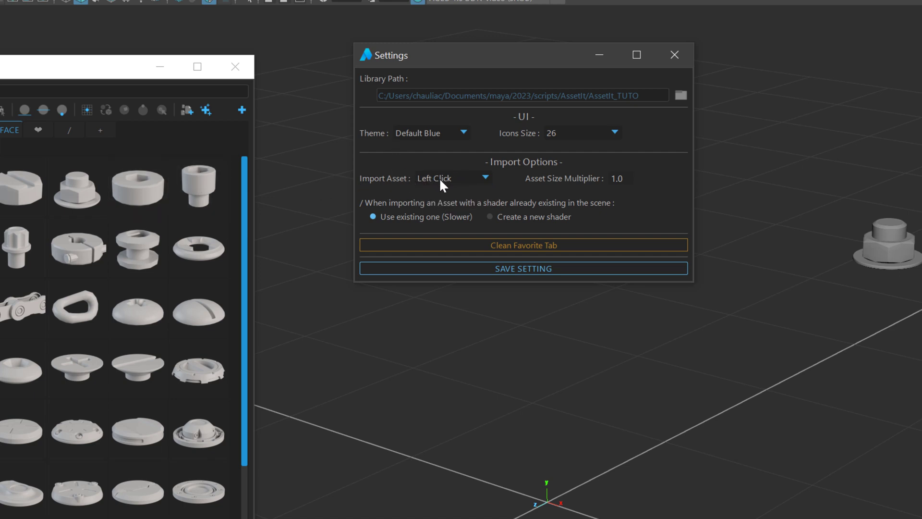
pyautogui.moveTo(505, 206)
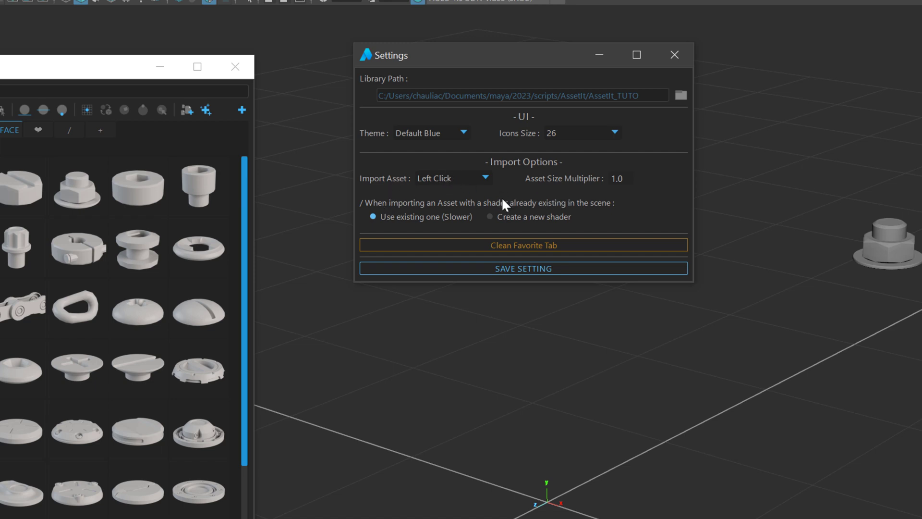
pyautogui.moveTo(582, 190)
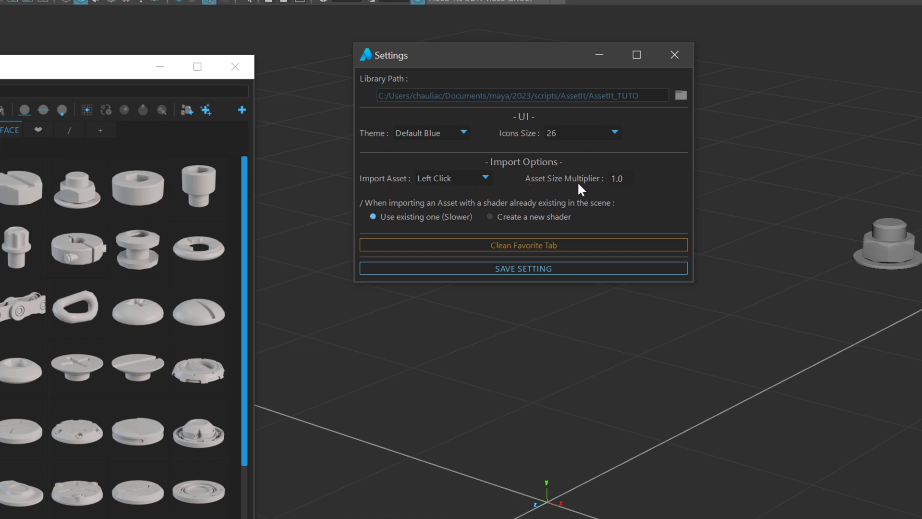
pyautogui.click(621, 178)
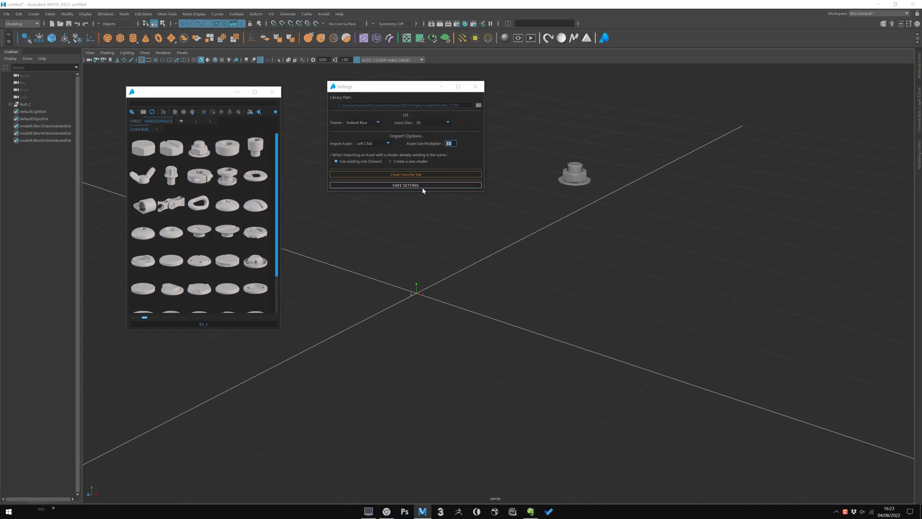
pyautogui.click(405, 186)
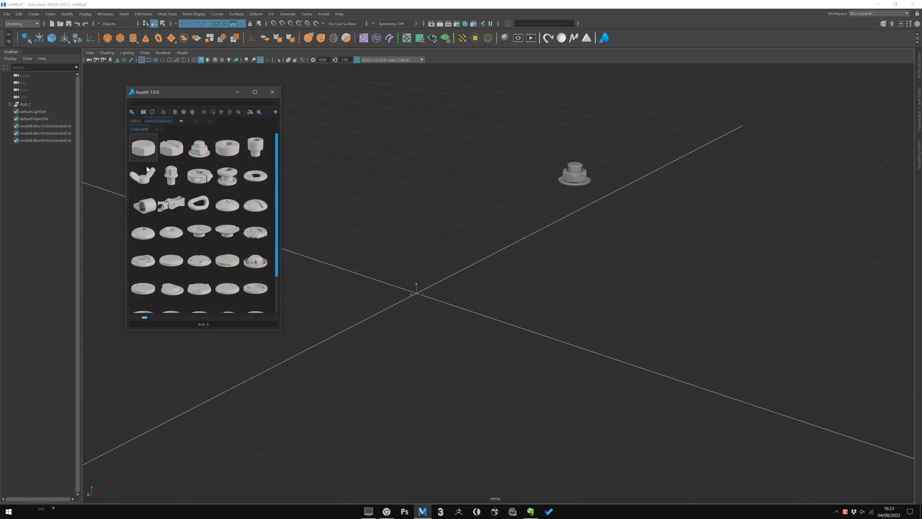
# Step: Delete the bolt and show Hypershade alongside the AssetIt Settings window
pyautogui.click(200, 147)
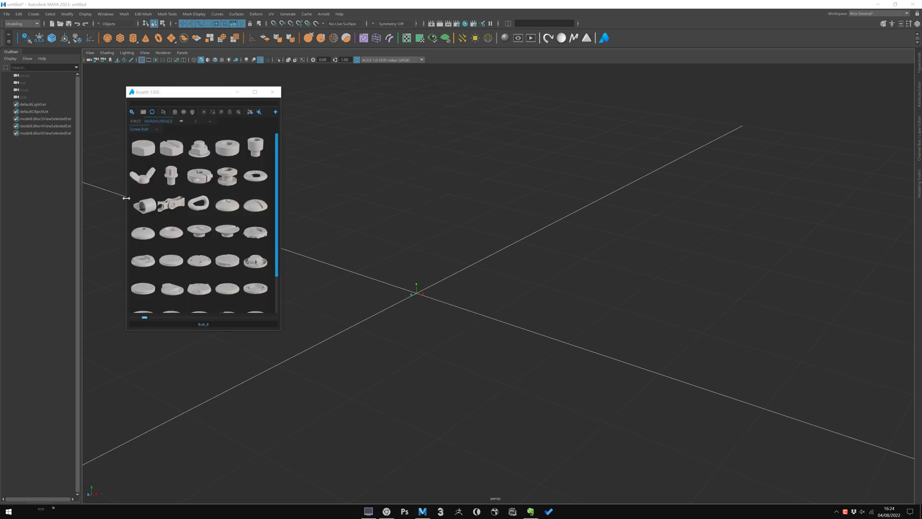
pyautogui.click(259, 112)
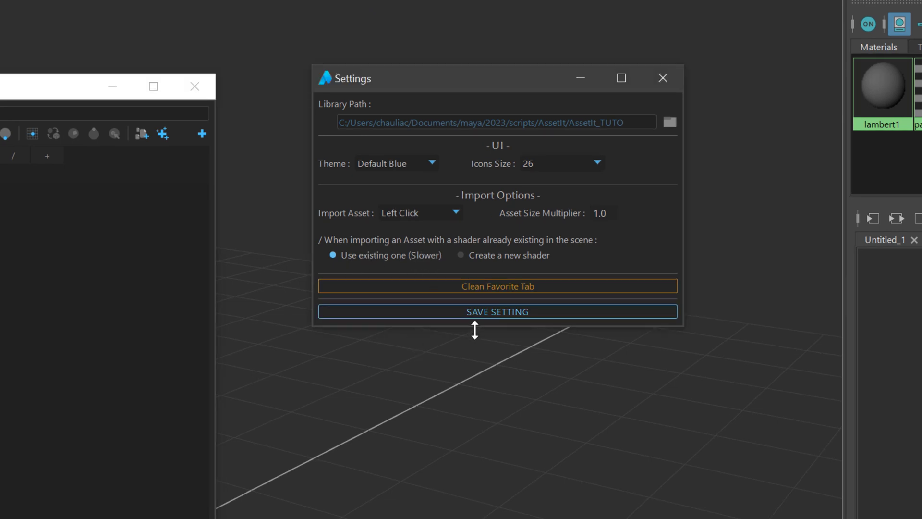
pyautogui.moveTo(404, 282)
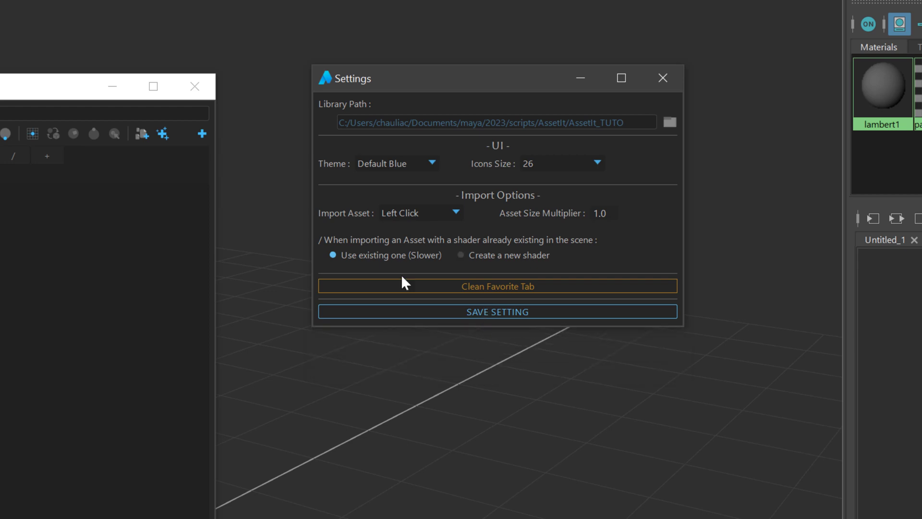
# Step: Import three water wells with new shaders, then remove the extra wells and materials
pyautogui.click(461, 255)
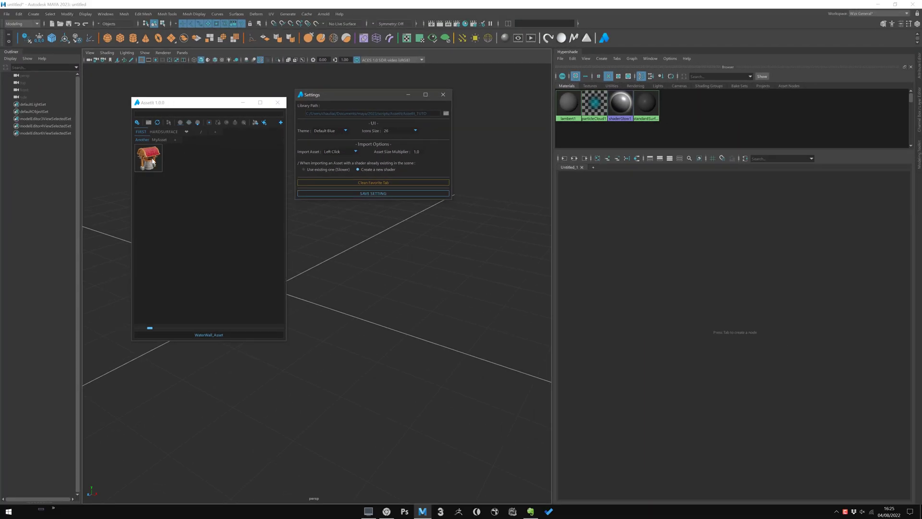
pyautogui.click(148, 157)
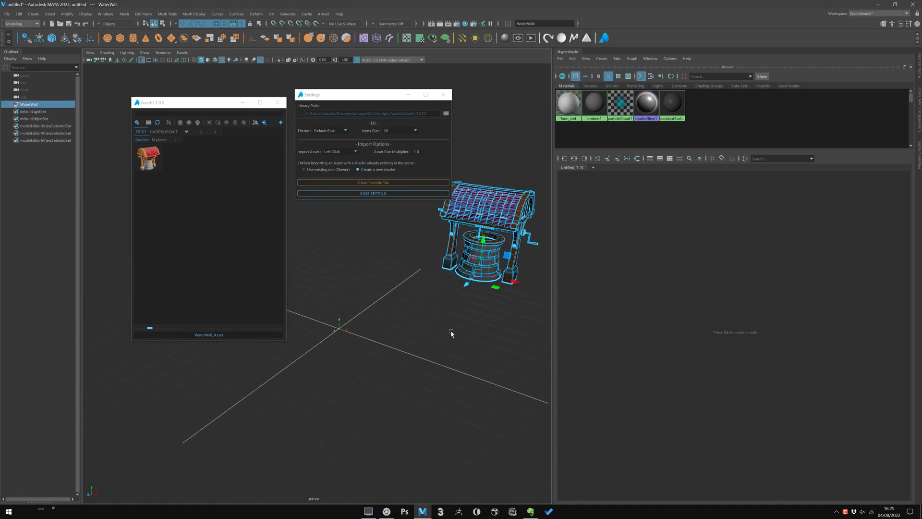
pyautogui.click(568, 105)
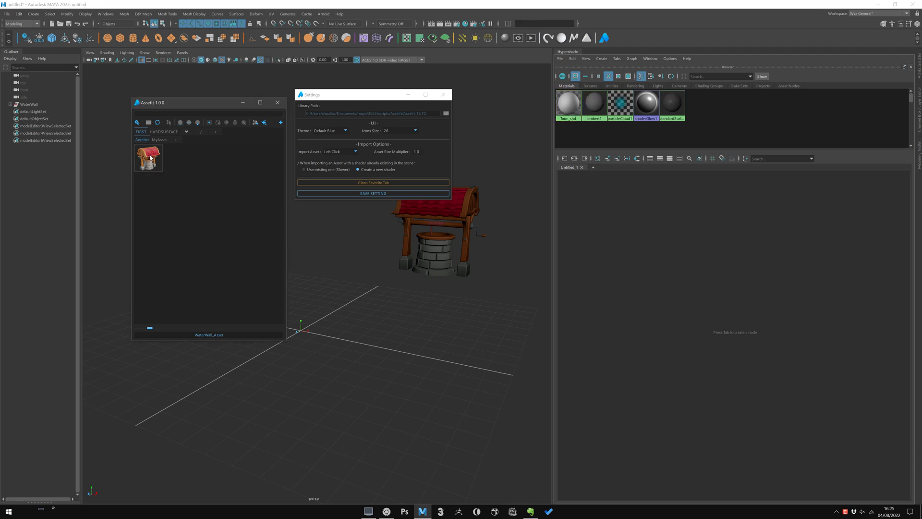
pyautogui.click(148, 157)
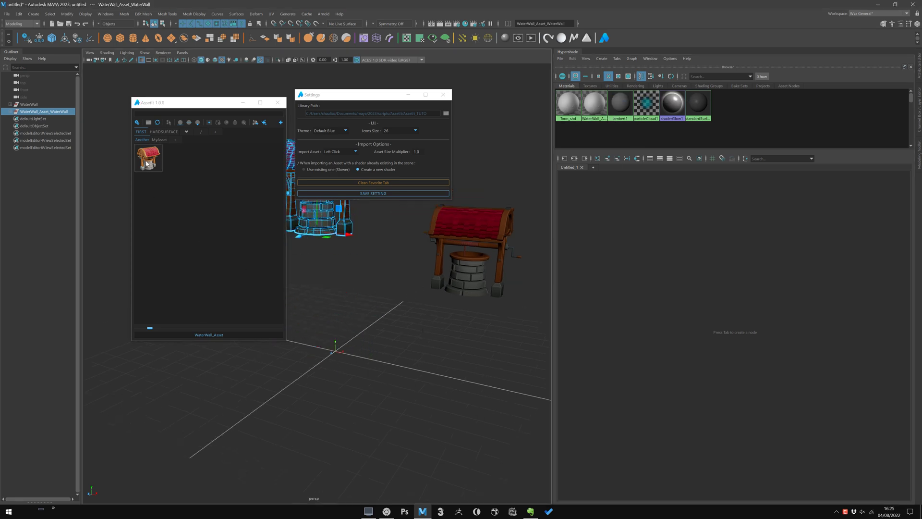
pyautogui.click(148, 158)
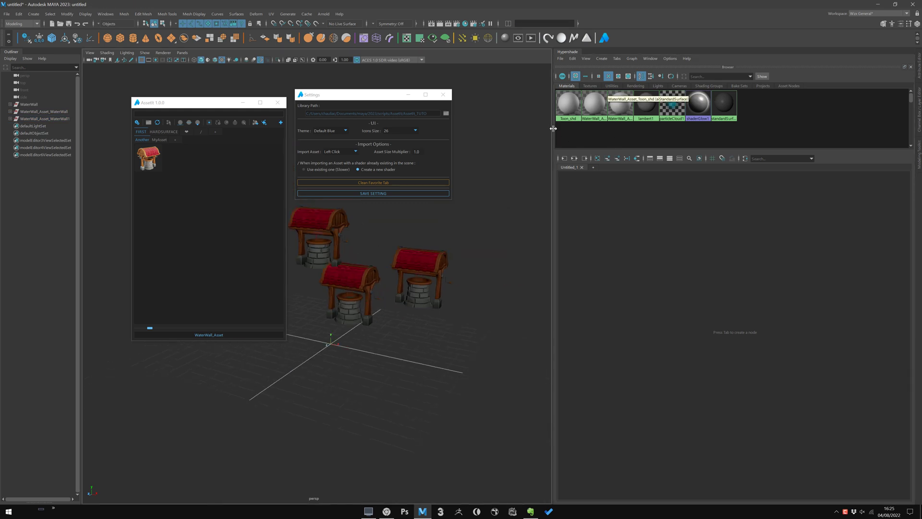
pyautogui.click(38, 111)
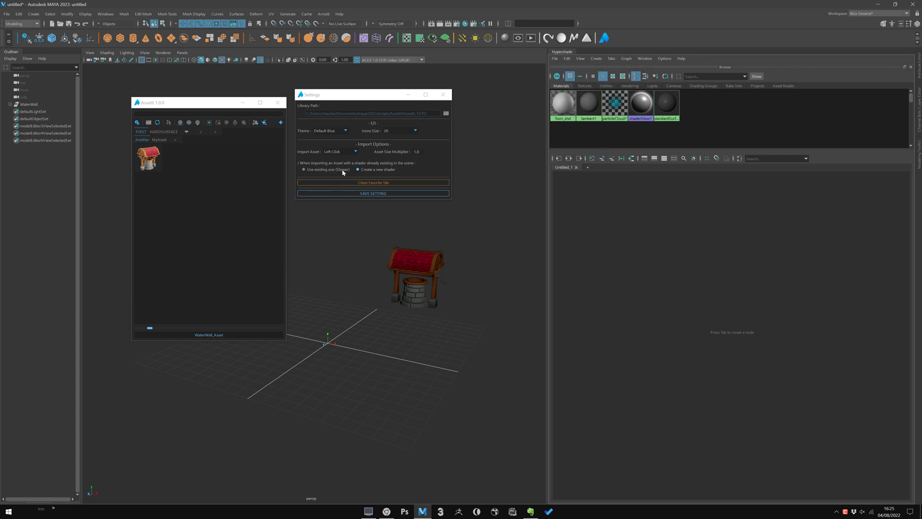
# Step: Set AssetIt imports to 'Use existing one' for shaders
pyautogui.click(442, 94)
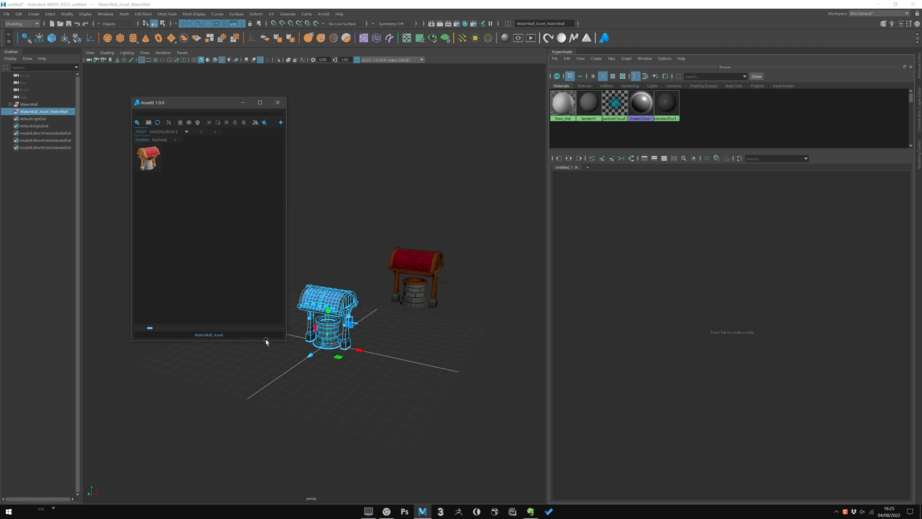
pyautogui.moveTo(613, 127)
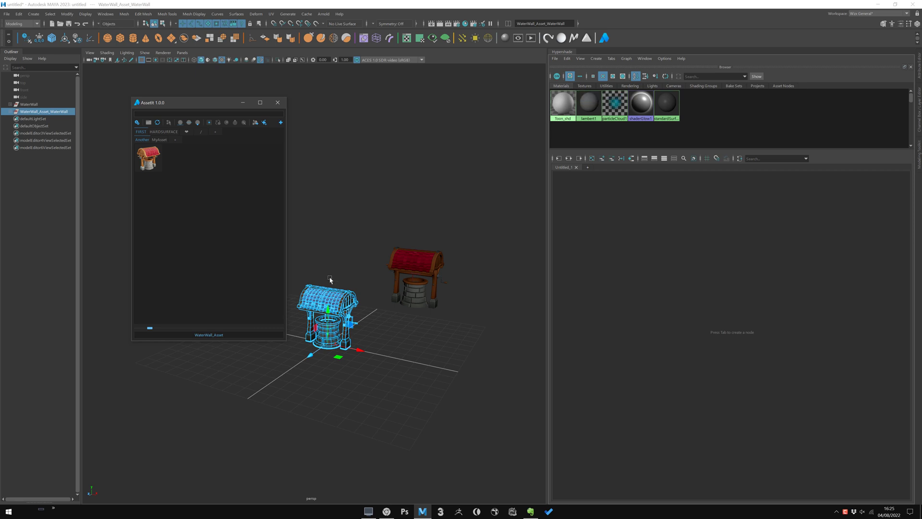
pyautogui.moveTo(564, 109)
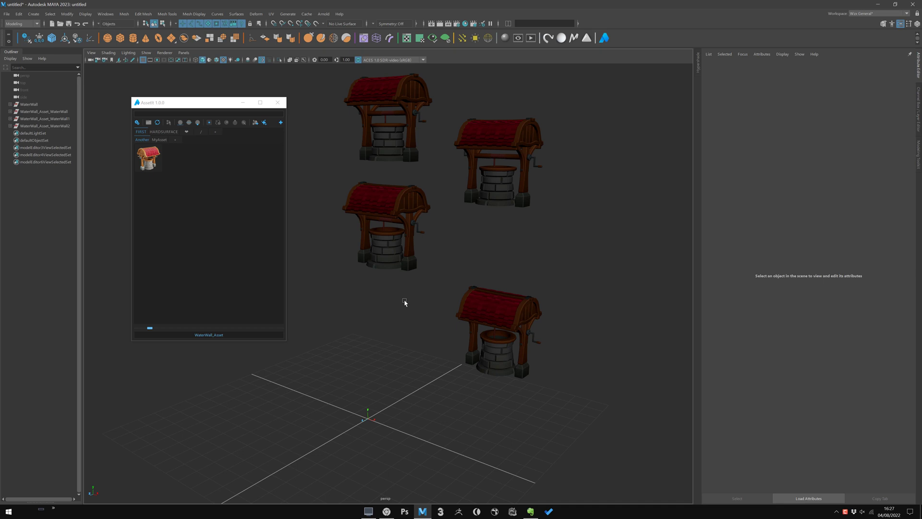
pyautogui.moveTo(301, 231)
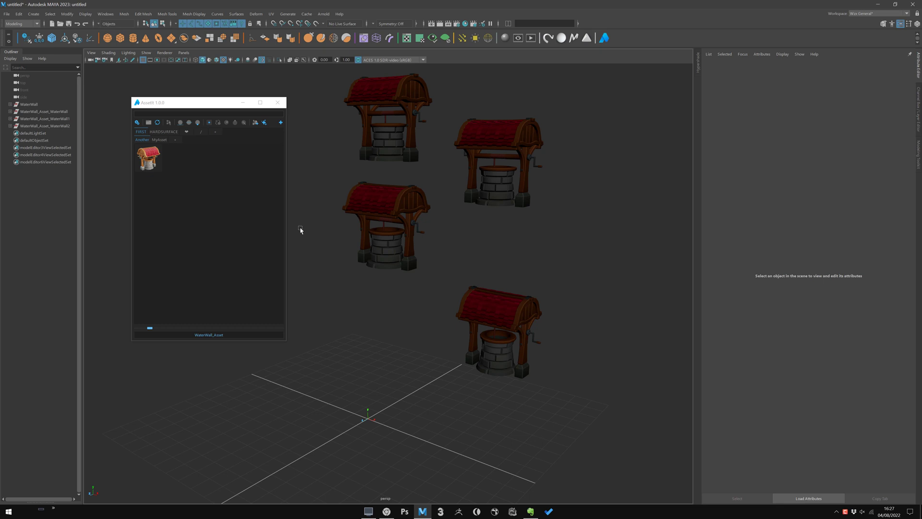
# Step: Drag more water wells into the viewport and delete the broken-apart well
pyautogui.moveTo(188, 102); pyautogui.dragTo(152, 94)
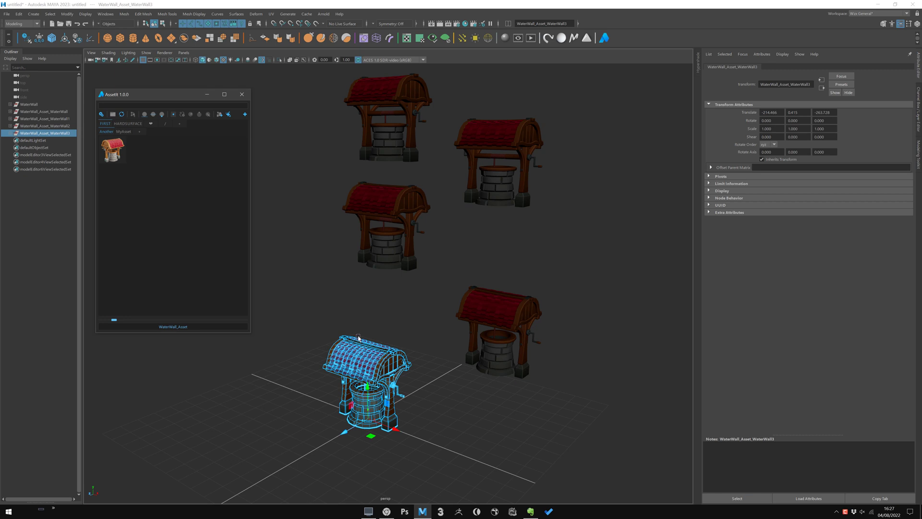
pyautogui.moveTo(419, 394)
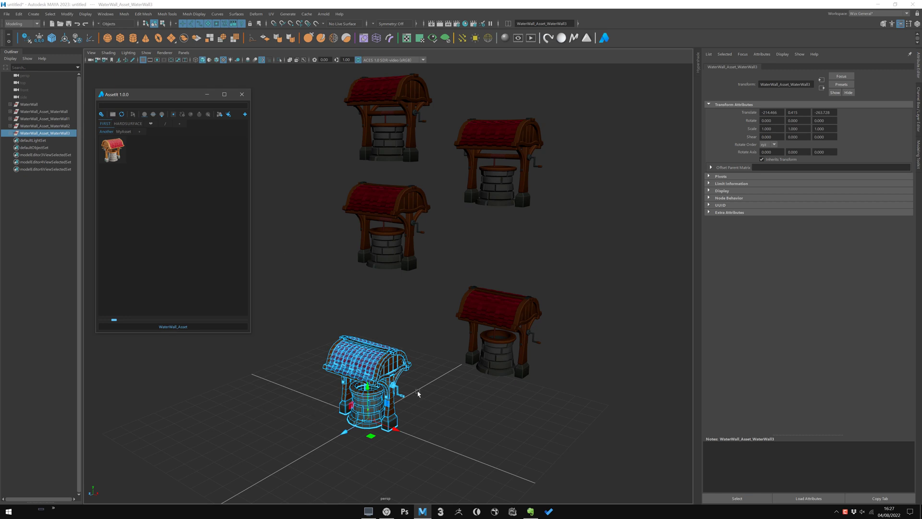
pyautogui.moveTo(364, 413)
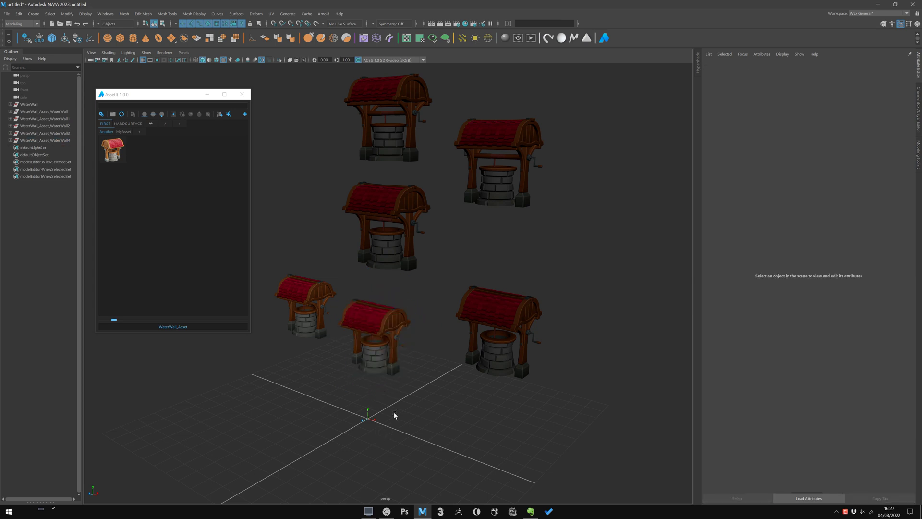
pyautogui.moveTo(389, 320)
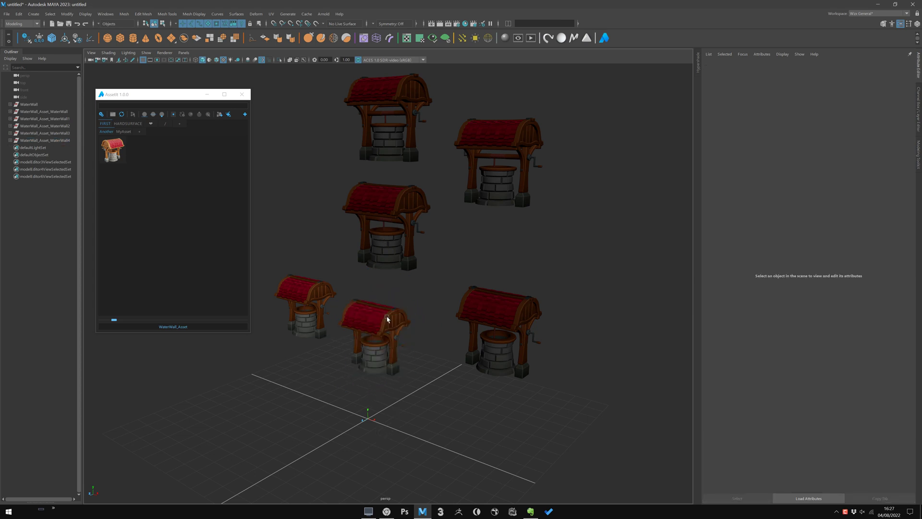
pyautogui.click(386, 318)
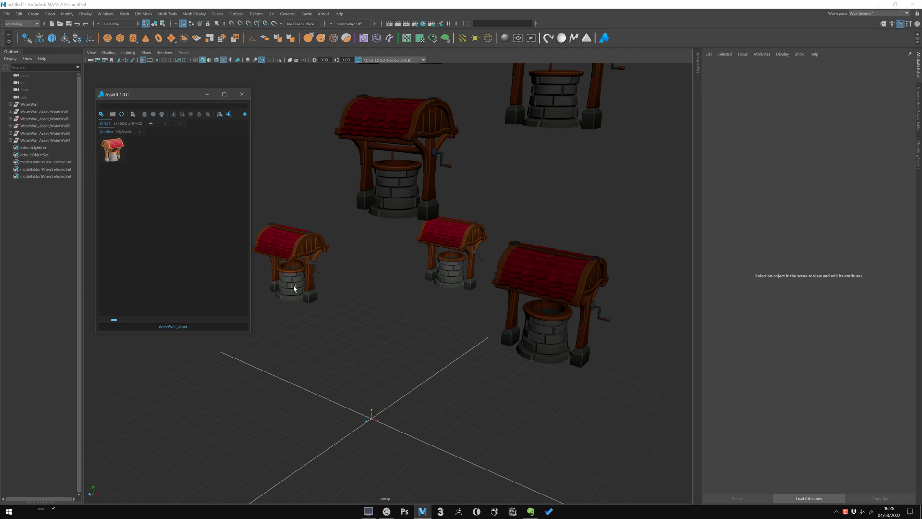
pyautogui.click(44, 133)
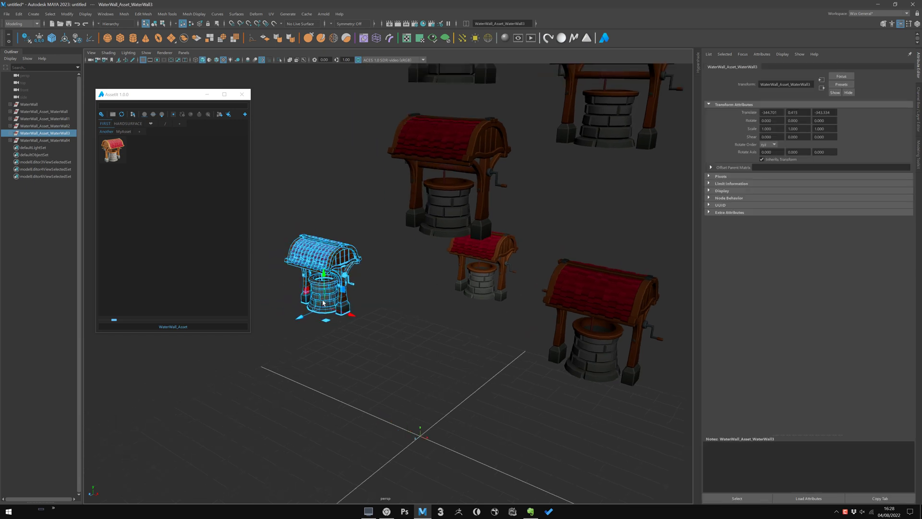
pyautogui.moveTo(346, 145)
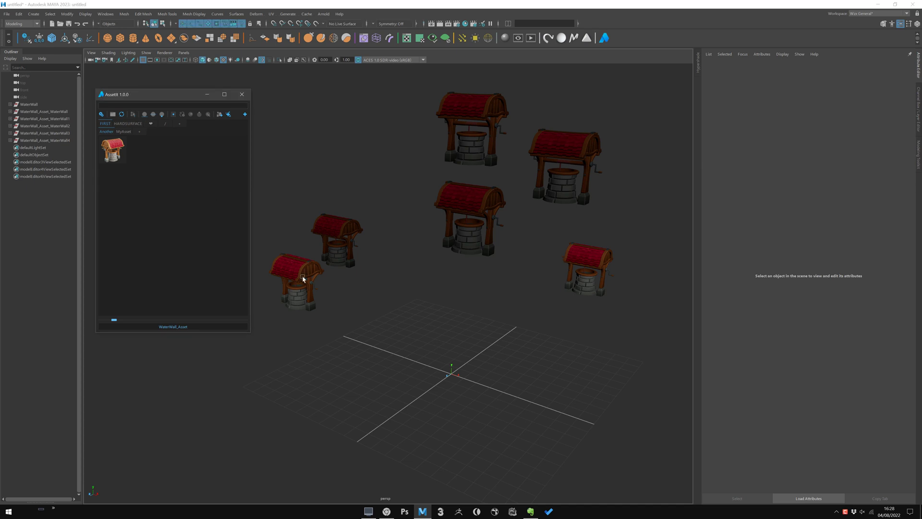
pyautogui.click(302, 279)
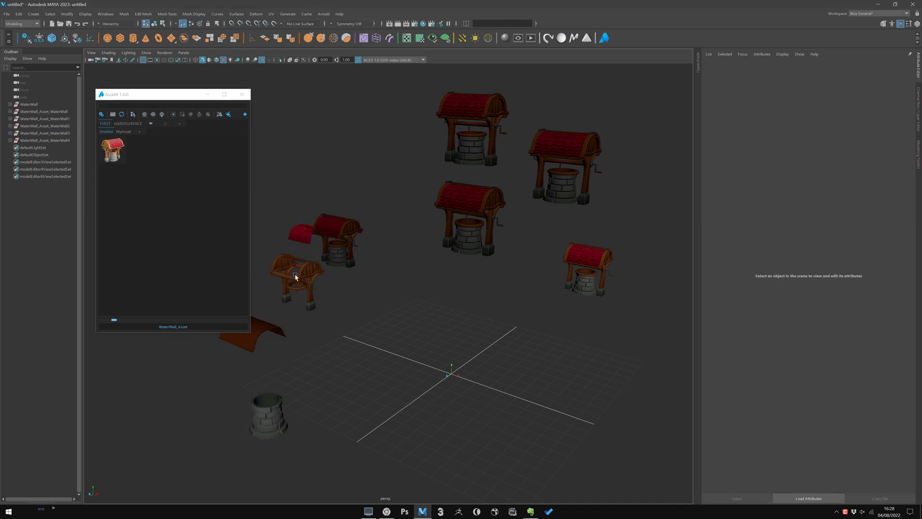
pyautogui.click(296, 276)
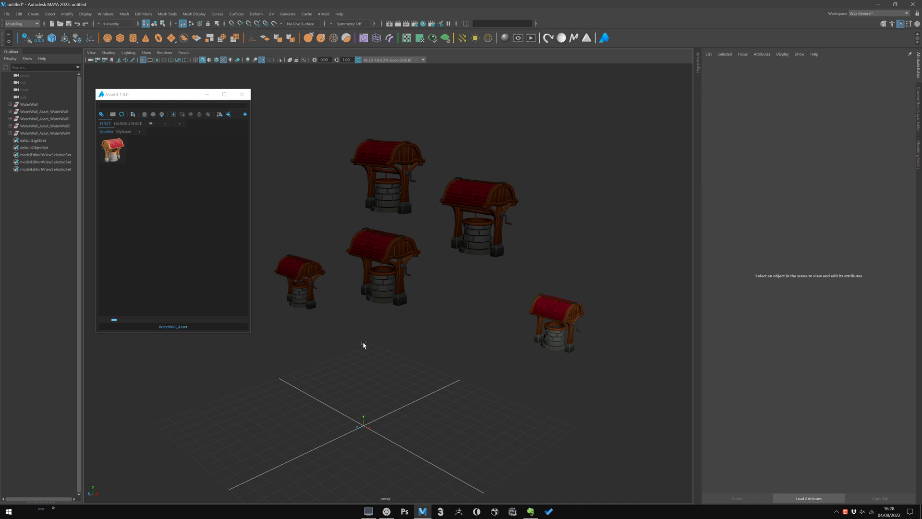
# Step: Drag in another water well and switch AssetIt to the HARDSURFACE Screw Bolt library
pyautogui.moveTo(363, 344); pyautogui.dragTo(383, 372)
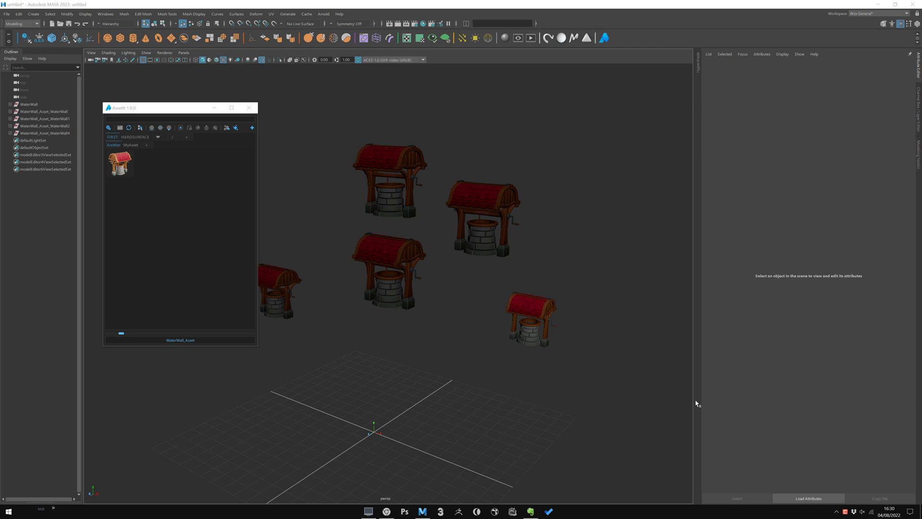
pyautogui.moveTo(295, 237)
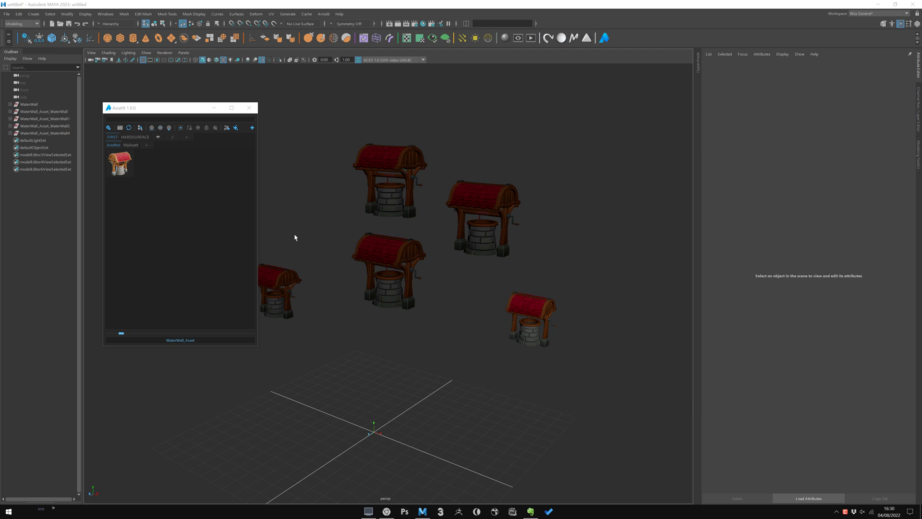
pyautogui.moveTo(208, 175)
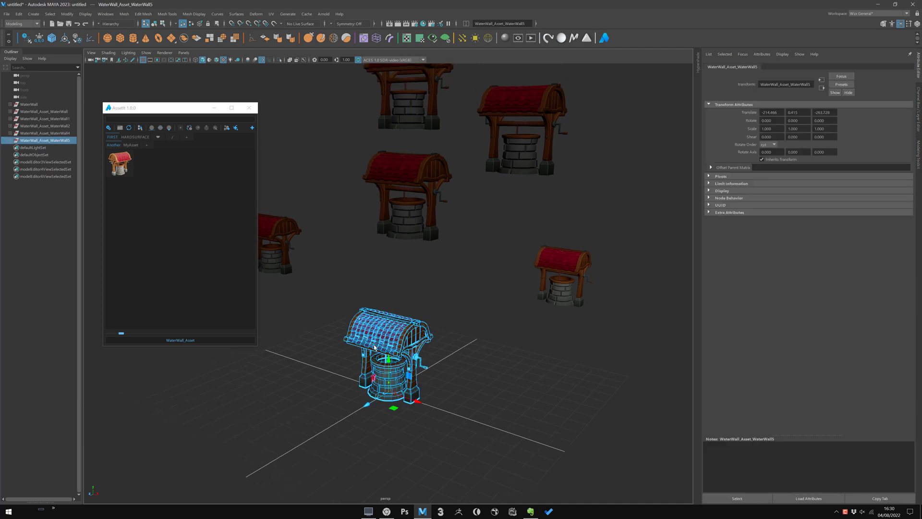
pyautogui.click(135, 137)
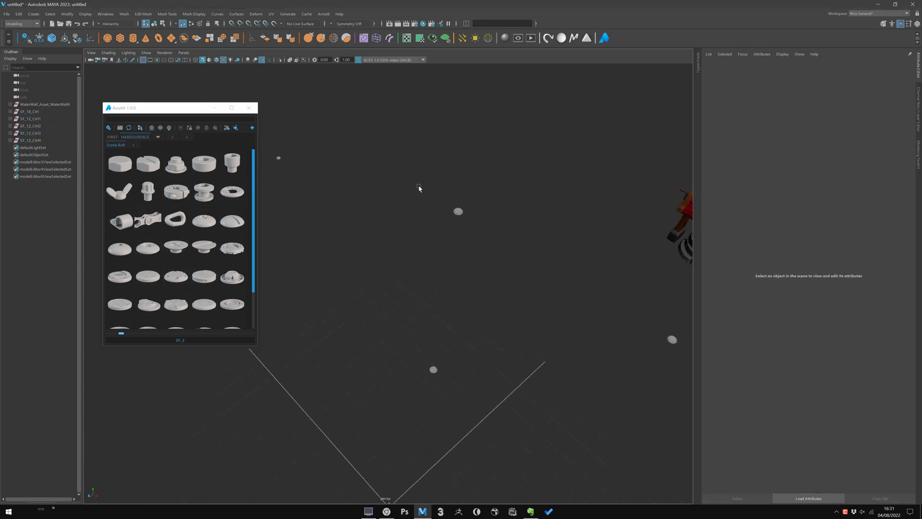
# Step: Import a bolt from AssetIt's Screw Bolt category
pyautogui.click(458, 211)
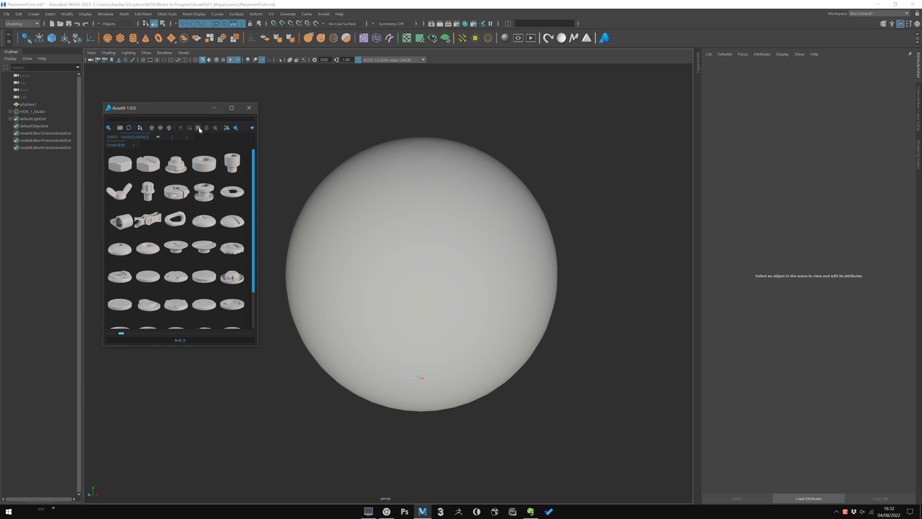
pyautogui.moveTo(199, 128)
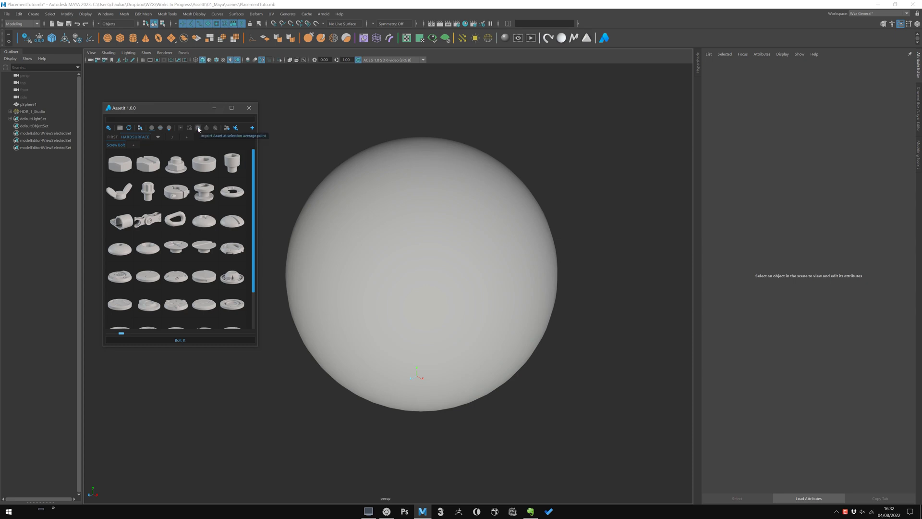
pyautogui.moveTo(344, 260)
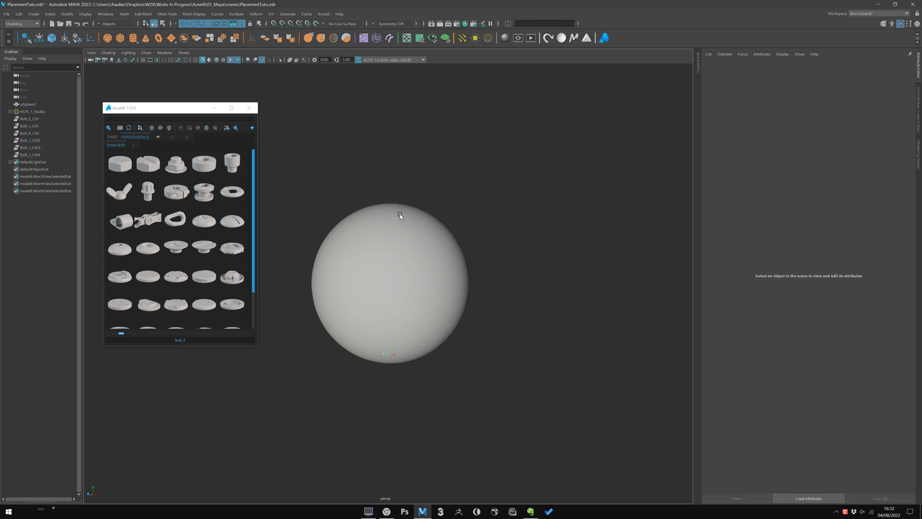
pyautogui.moveTo(350, 278)
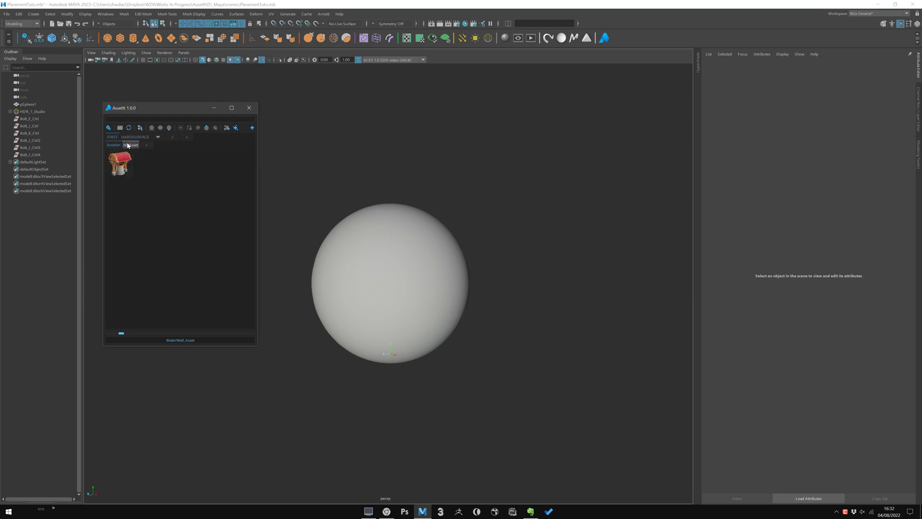
# Step: Switch to the barrel category and stack barrels into a column
pyautogui.click(130, 145)
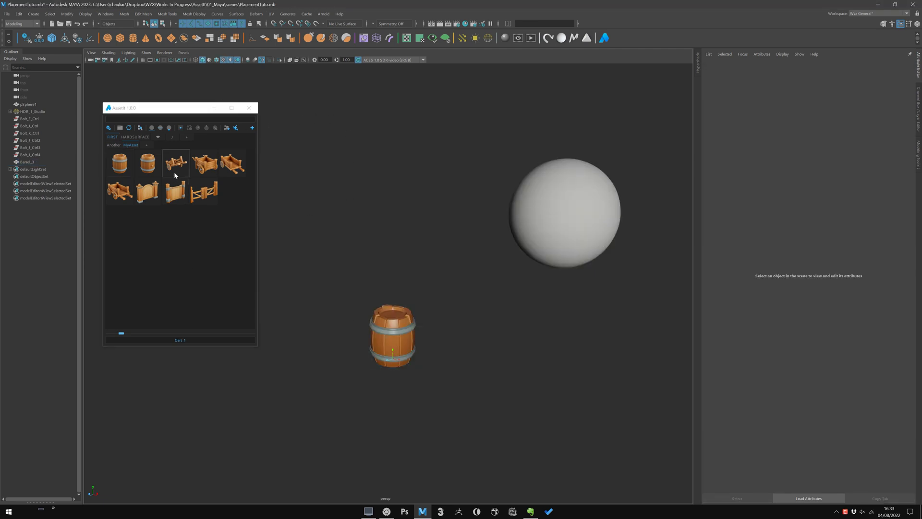
pyautogui.click(390, 340)
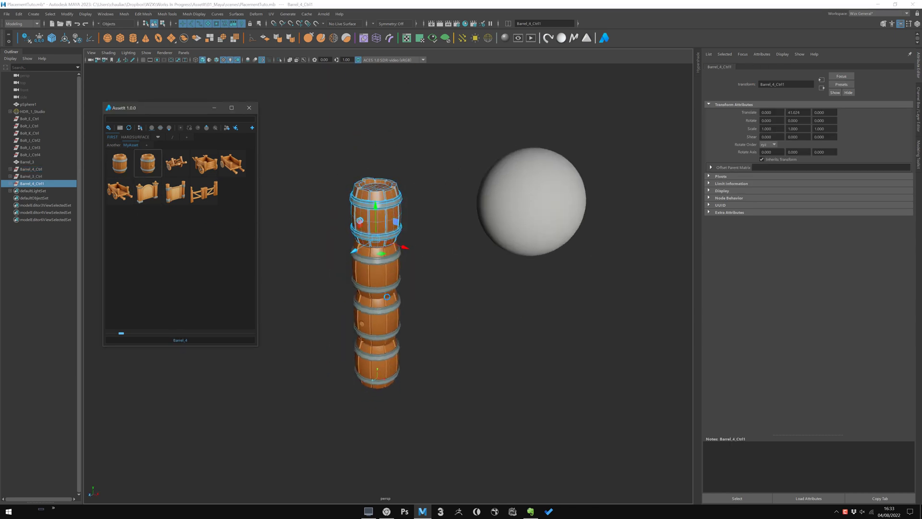
pyautogui.click(420, 312)
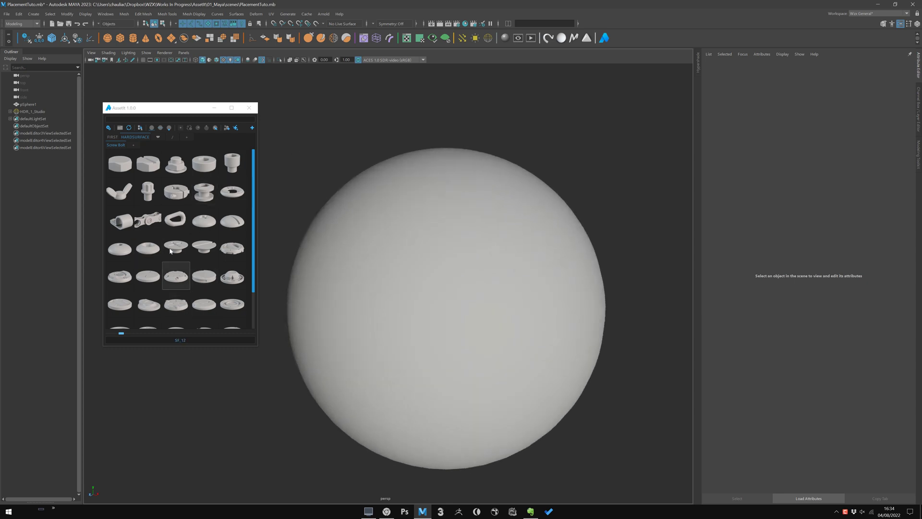
# Step: Pick the Screw_C screw head asset for placement on the sphere
pyautogui.click(120, 248)
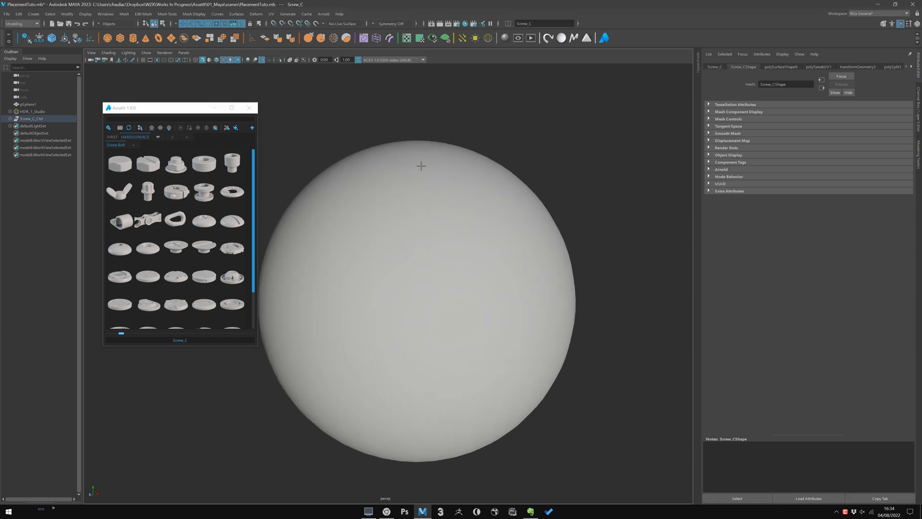
pyautogui.moveTo(480, 121)
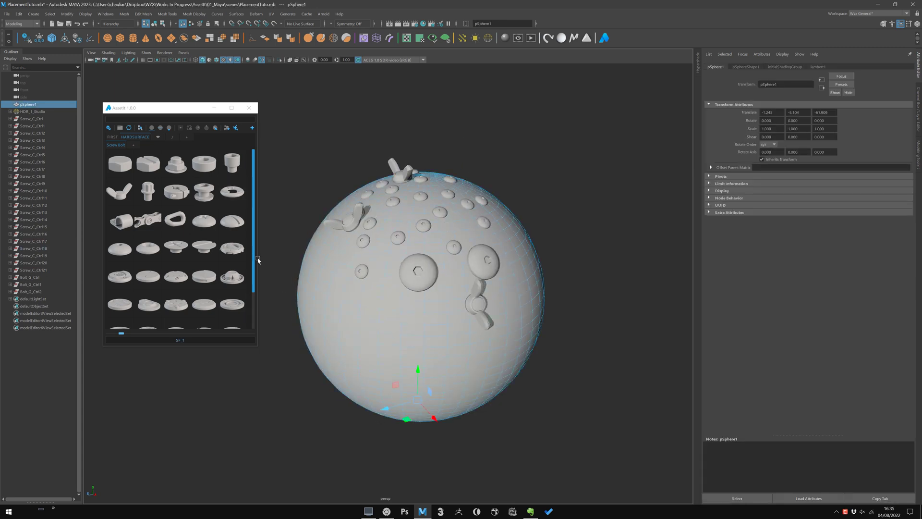
# Step: Select pSphere1 and choose the Bolt_G wing bolt from the AssetIt bolt thumbnails
pyautogui.click(25, 104)
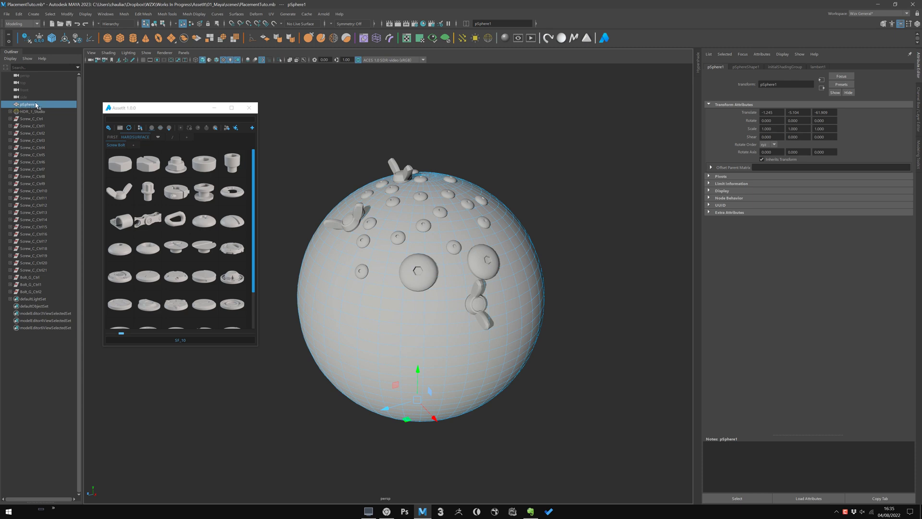
pyautogui.click(119, 163)
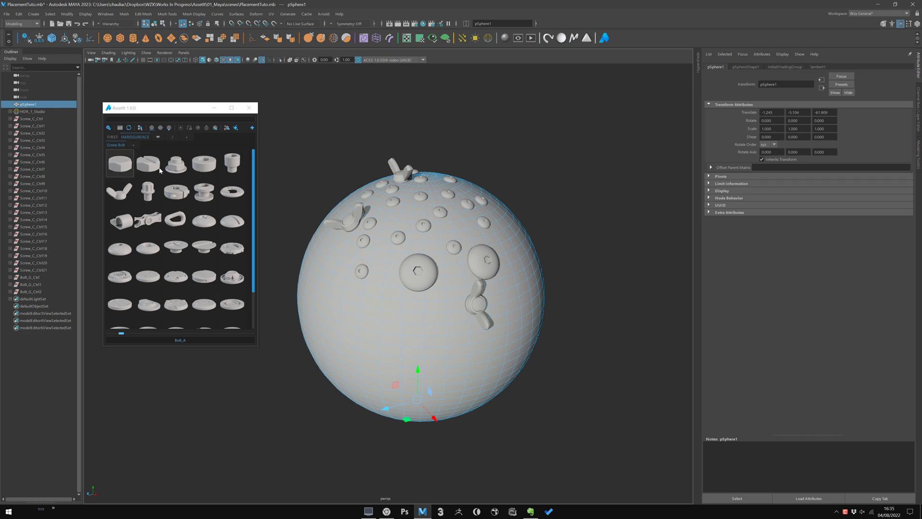
pyautogui.click(26, 291)
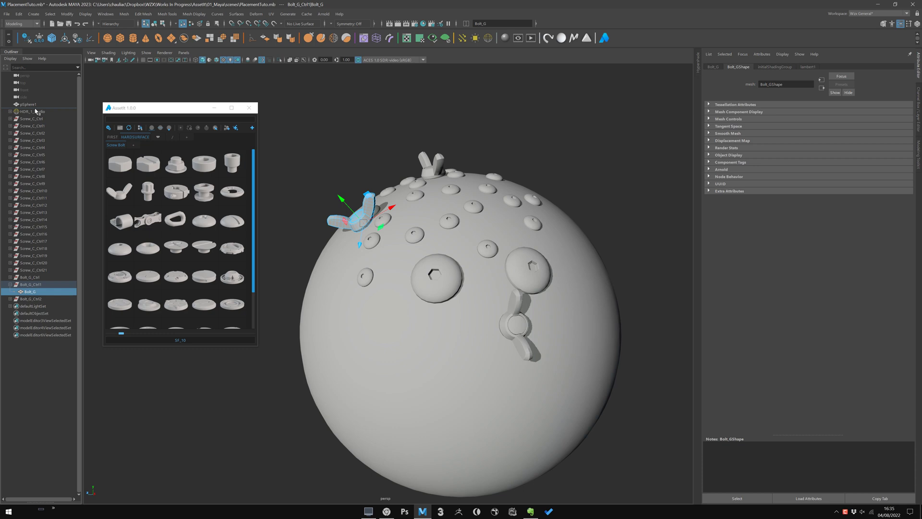
# Step: Drag-place a Bolt_H hex-nut bolt onto the upper left of the sphere
pyautogui.click(290, 185)
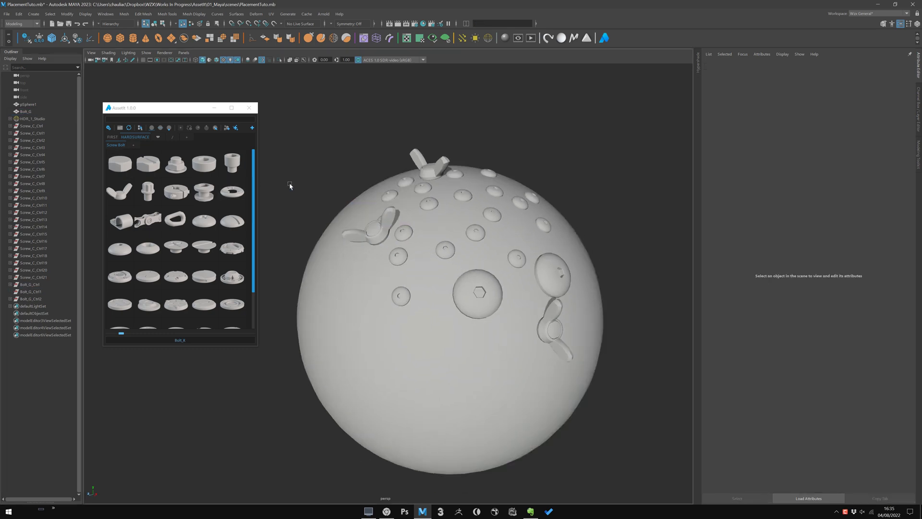
pyautogui.click(380, 240)
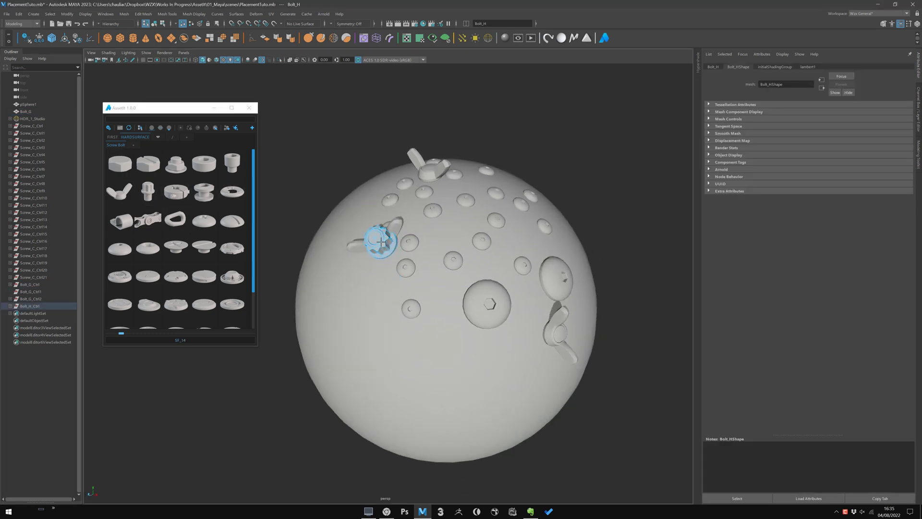
pyautogui.moveTo(381, 241); pyautogui.dragTo(372, 233)
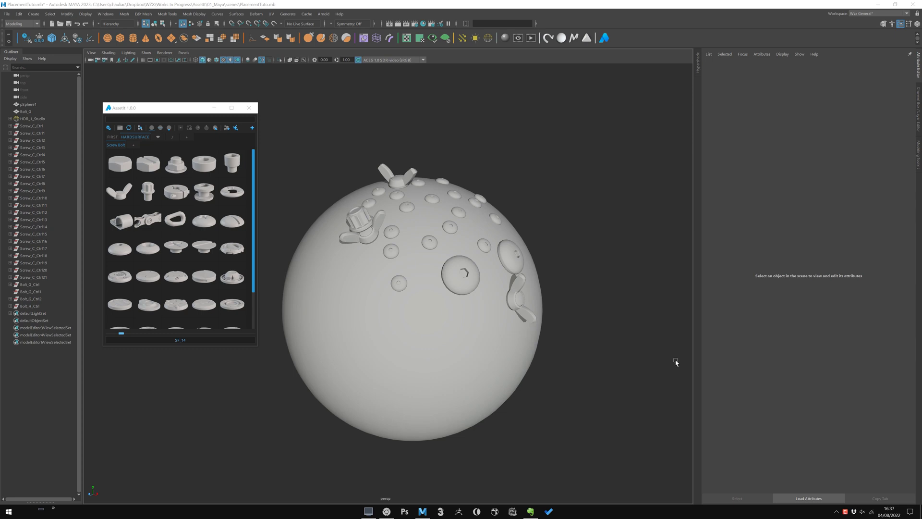
pyautogui.moveTo(287, 198)
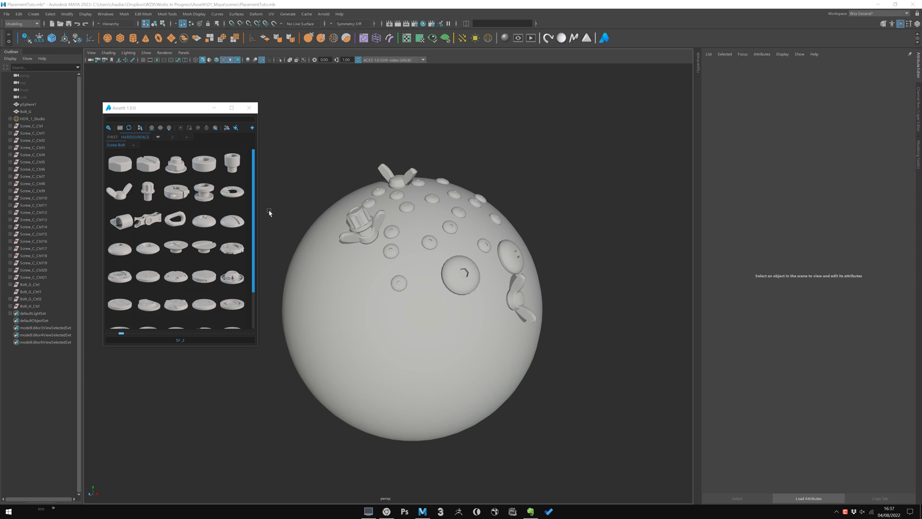
pyautogui.moveTo(274, 234)
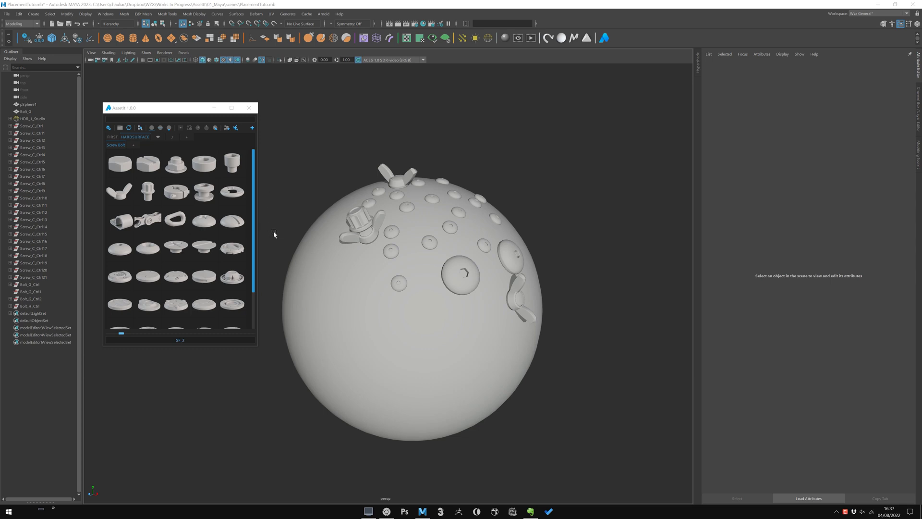
pyautogui.moveTo(278, 235)
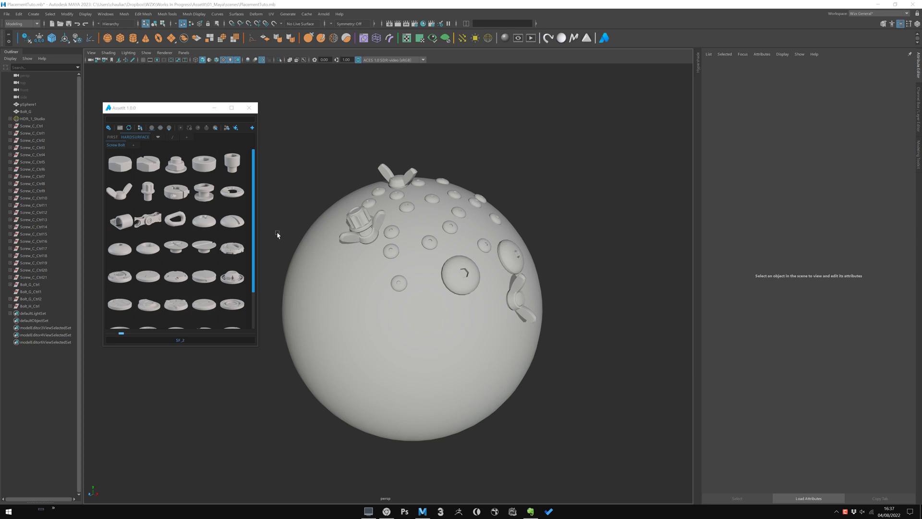
pyautogui.moveTo(286, 244)
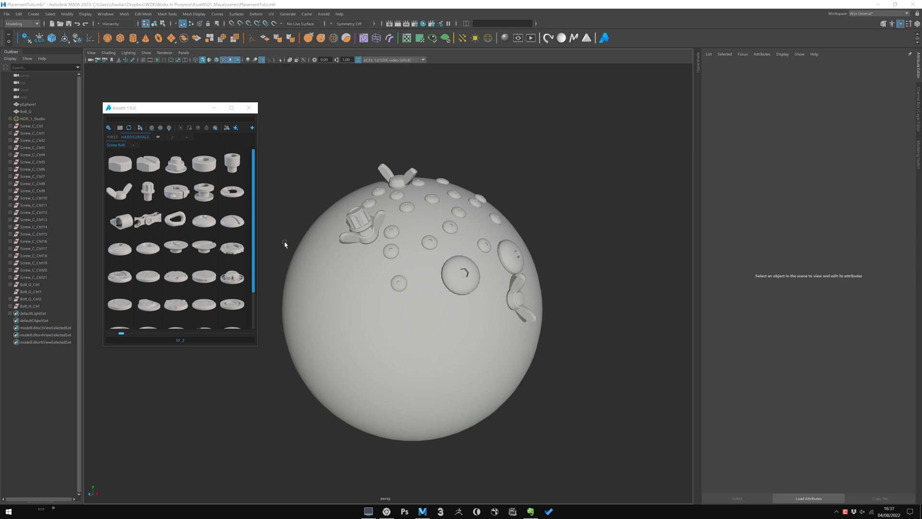
pyautogui.moveTo(286, 250)
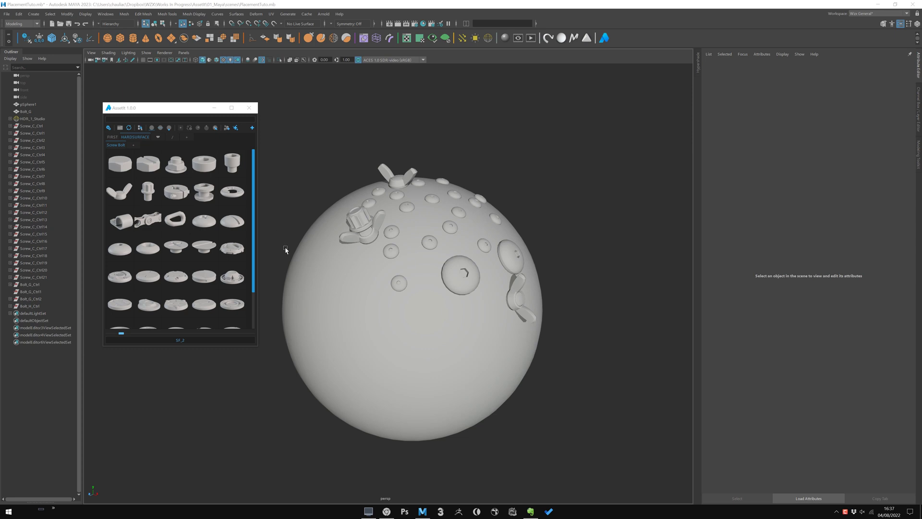